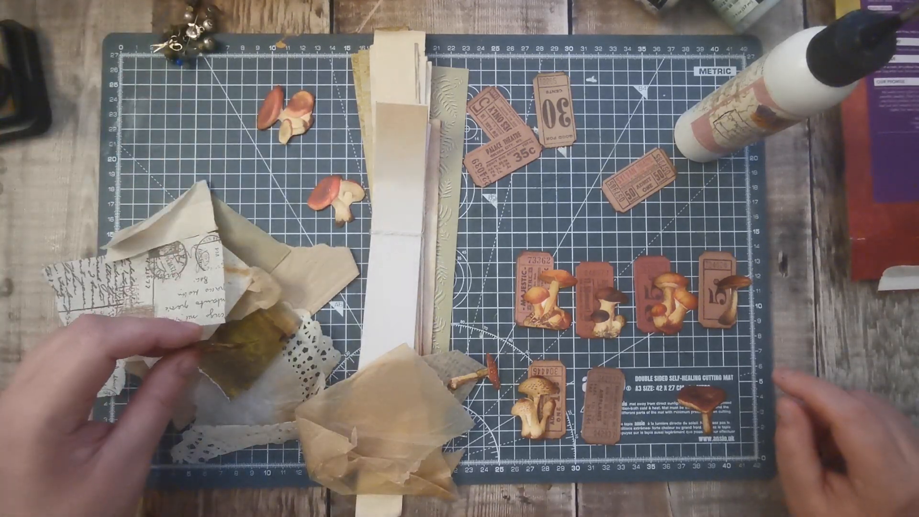
{"action": "mouse_move", "coordinate": [615, 351]}
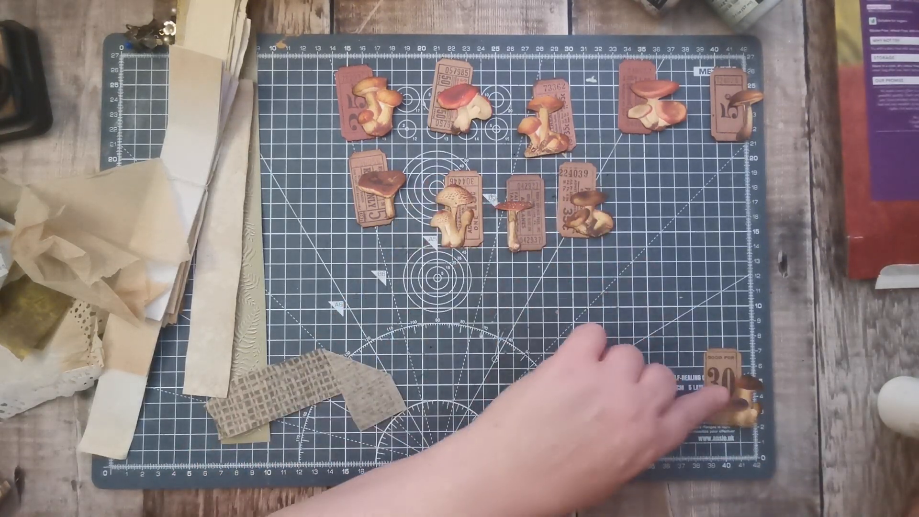
{"action": "left_click_drag", "start_coordinate": [726, 381], "coordinate": [516, 334]}
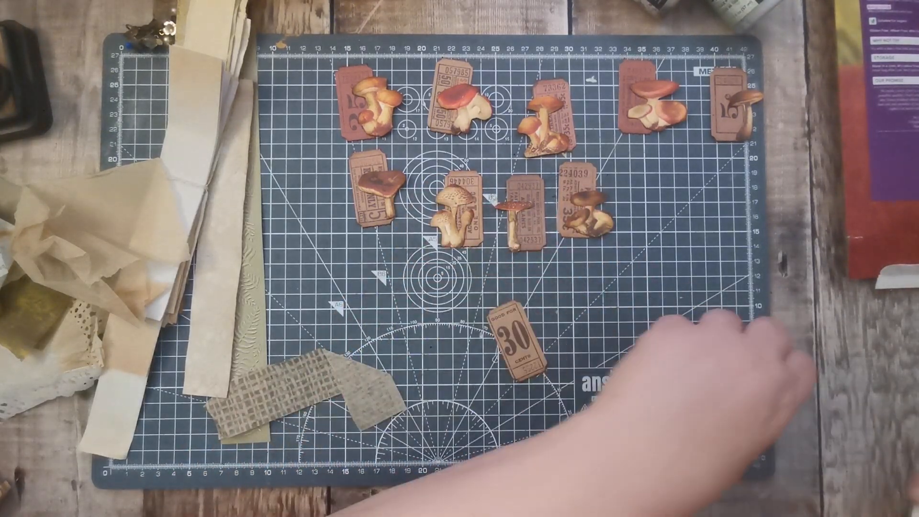